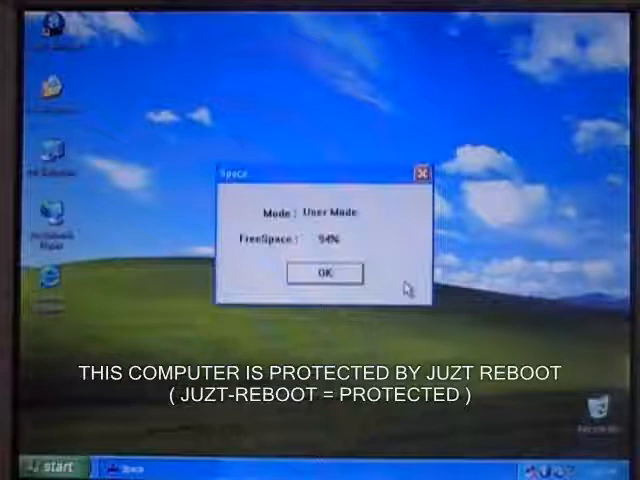
Step: Dismiss the Juzt-Reboot Space window reporting User Mode with 94% free space
click(324, 272)
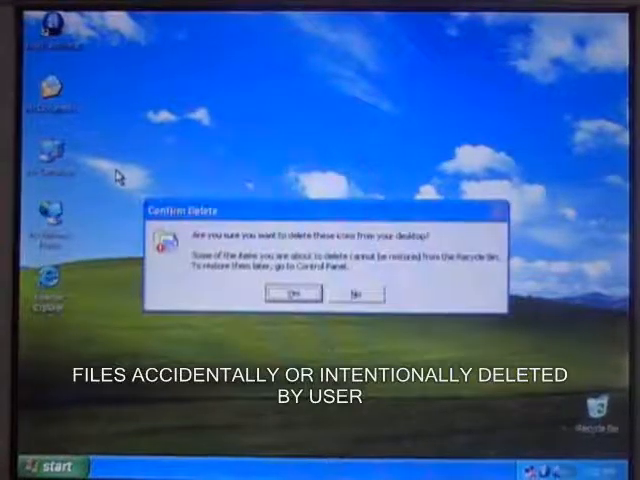
Step: Confirm deletion of the selected desktop icons in the Confirm Delete prompt
click(292, 292)
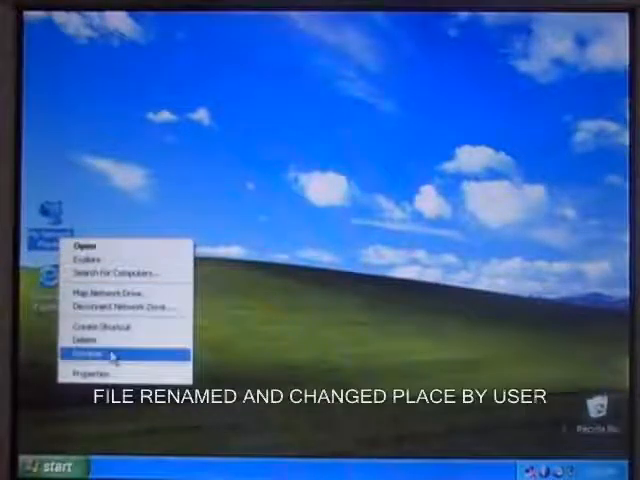
Step: Begin renaming the remaining My Computer desktop icon
click(90, 354)
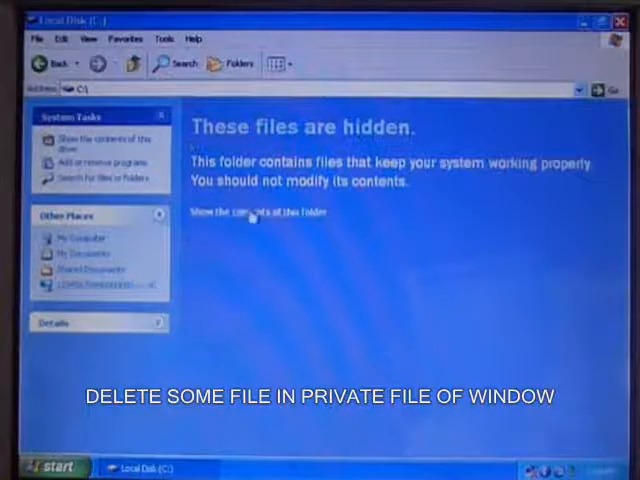
Step: Show the hidden contents of the C: drive and then of WINDOWS\system32
click(254, 212)
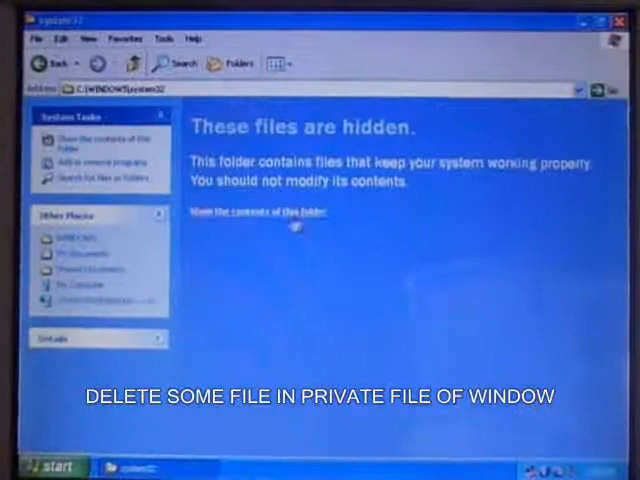
click(252, 212)
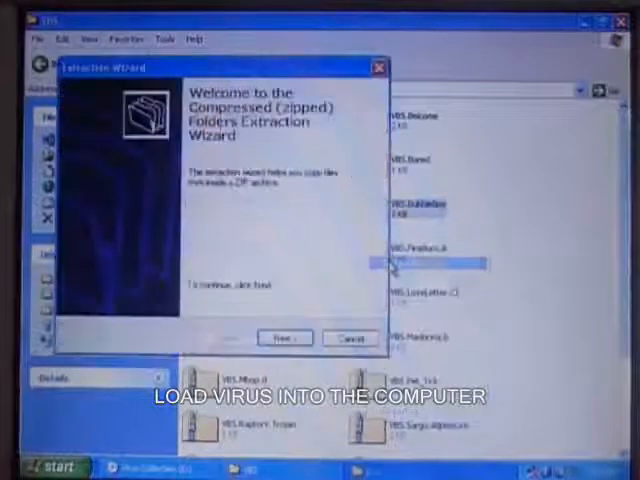
Step: Continue through the Extraction Wizard to extract the zipped archive's files
click(284, 336)
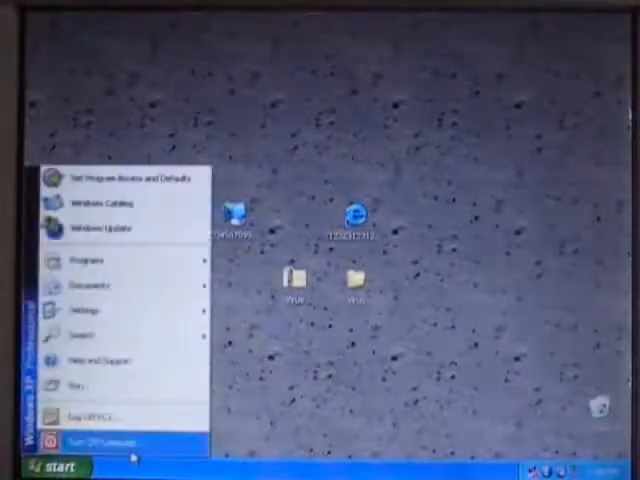
Step: Start the Turn Off Computer sequence to restart Windows XP
click(100, 440)
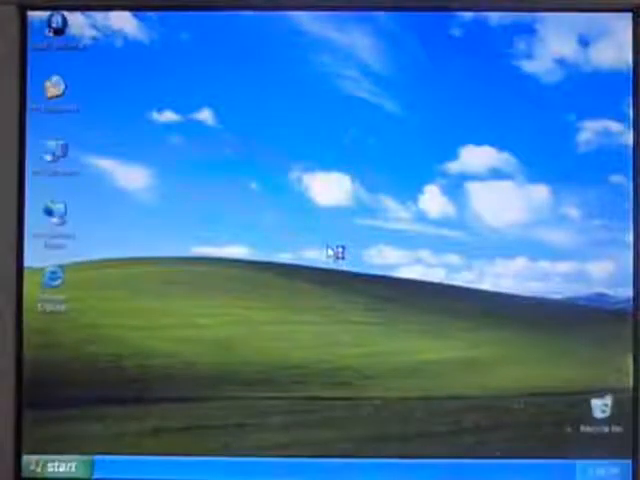
Step: Launch the Juzt-Reboot Space utility from the Start menu's Programs list
click(44, 468)
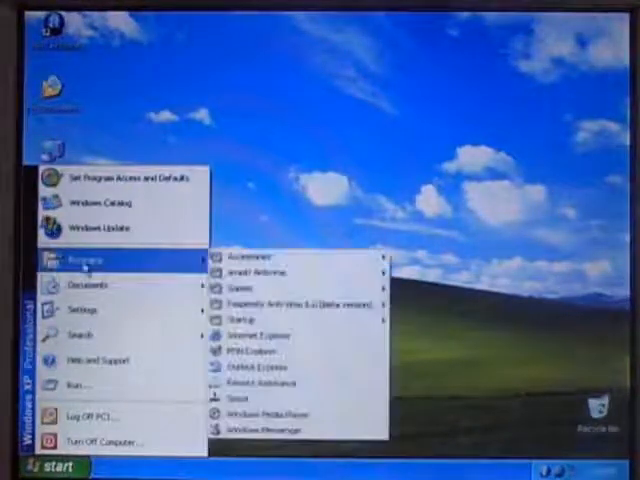
click(300, 400)
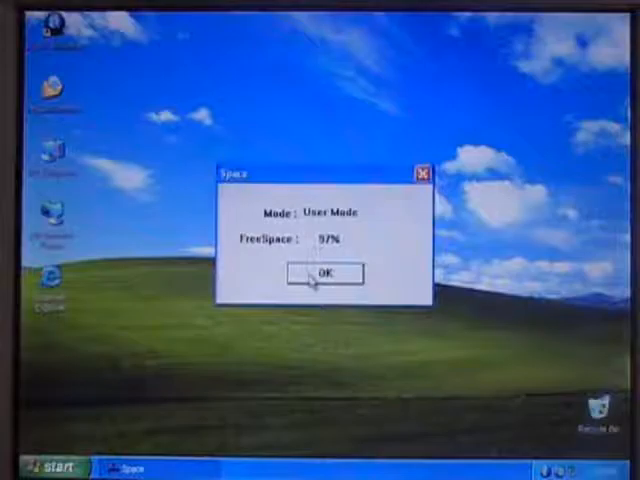
Step: Dismiss the Space window reporting User Mode with 97% free space
click(322, 272)
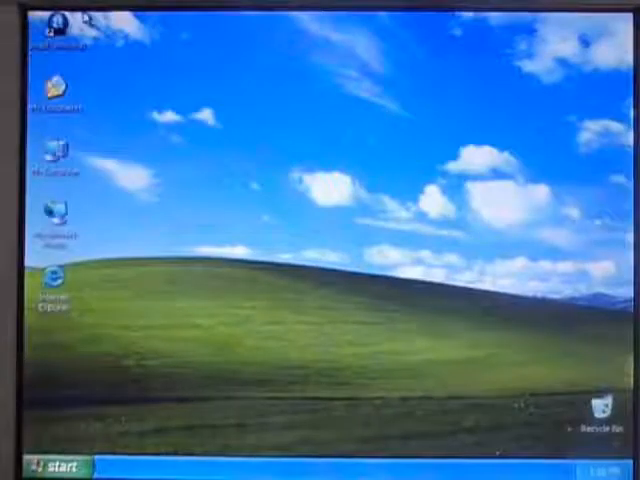